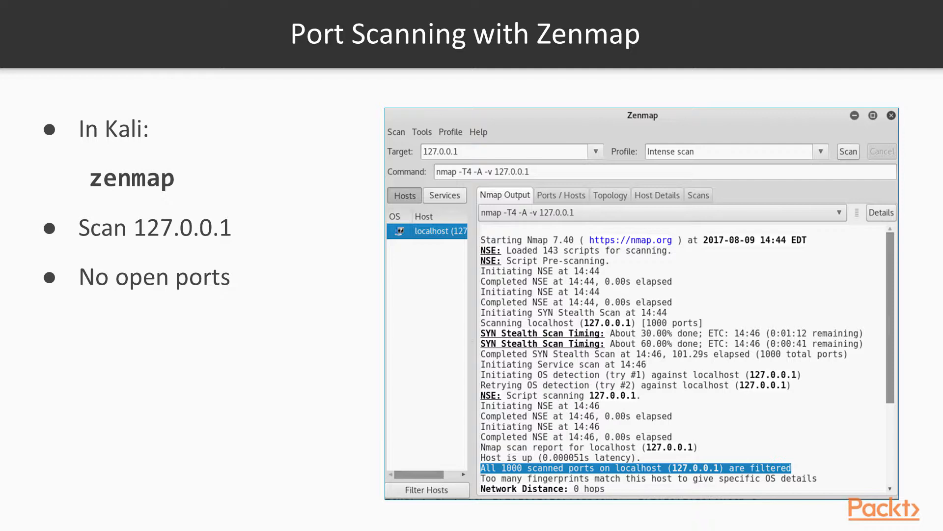
- Advance from the Port Scanning with Zenmap slide to the terminal demo
{"action": "key", "text": "Right"}
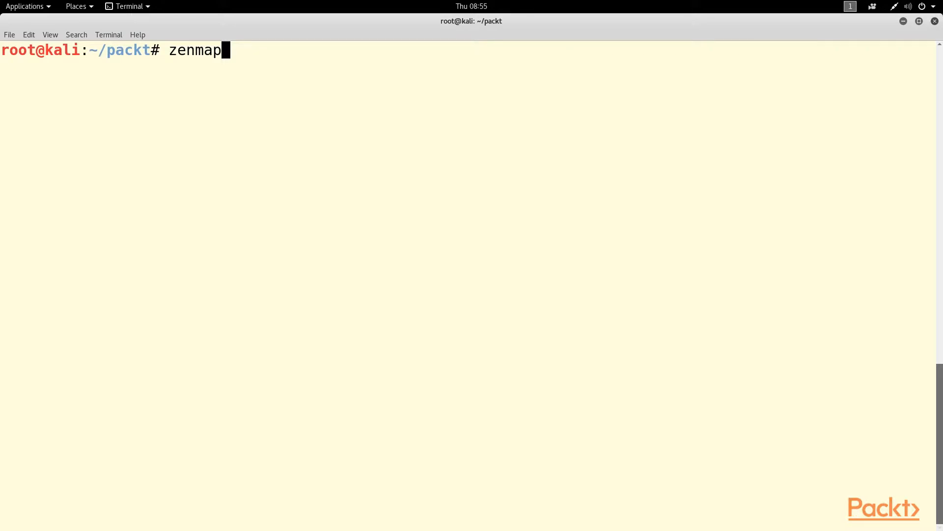
- Launch Zenmap maximized and start an Intense scan of target 127.0.0.1
{"action": "key", "text": "Return"}
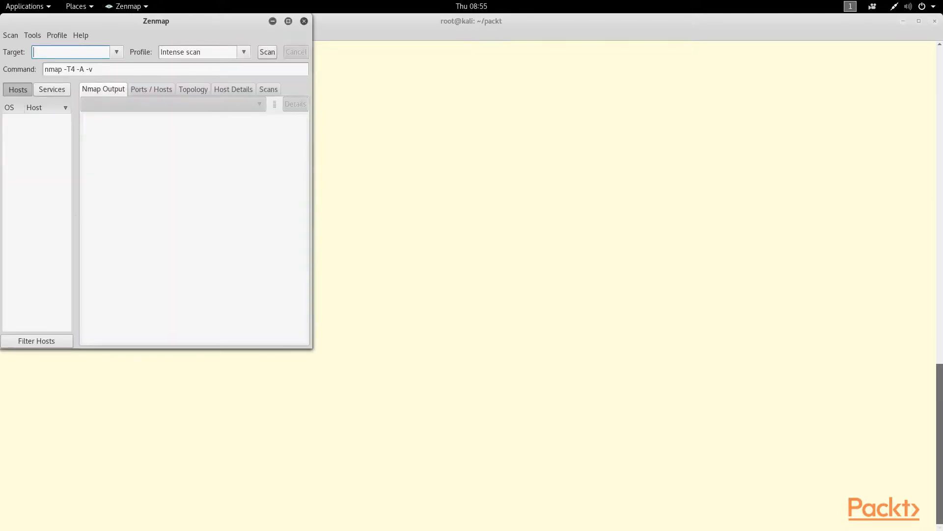
{"action": "mouse_move", "coordinate": [6, 15]}
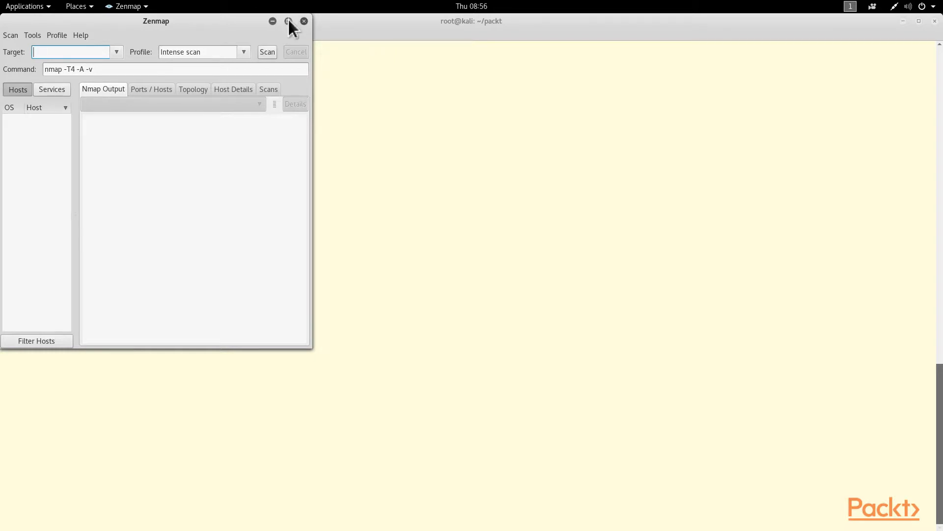
{"action": "left_click", "coordinate": [289, 21]}
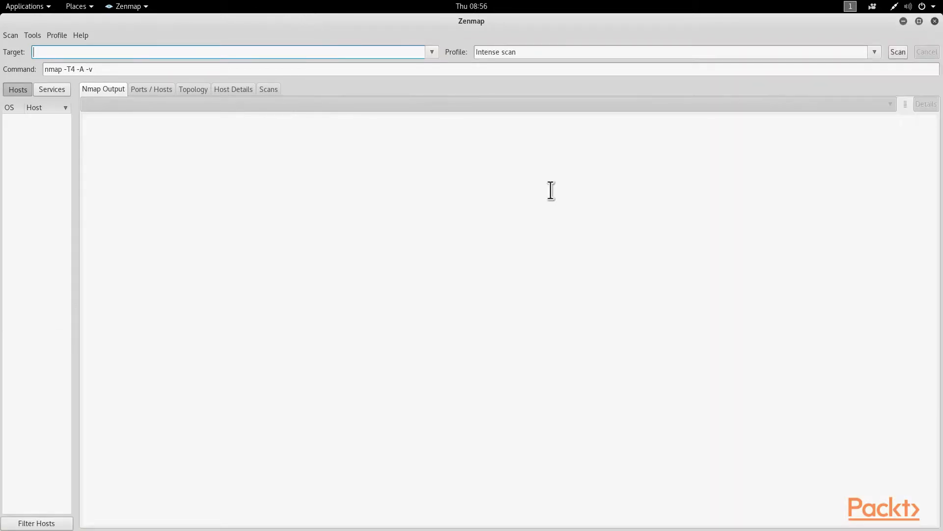
{"action": "type", "text": "127.0.0.1"}
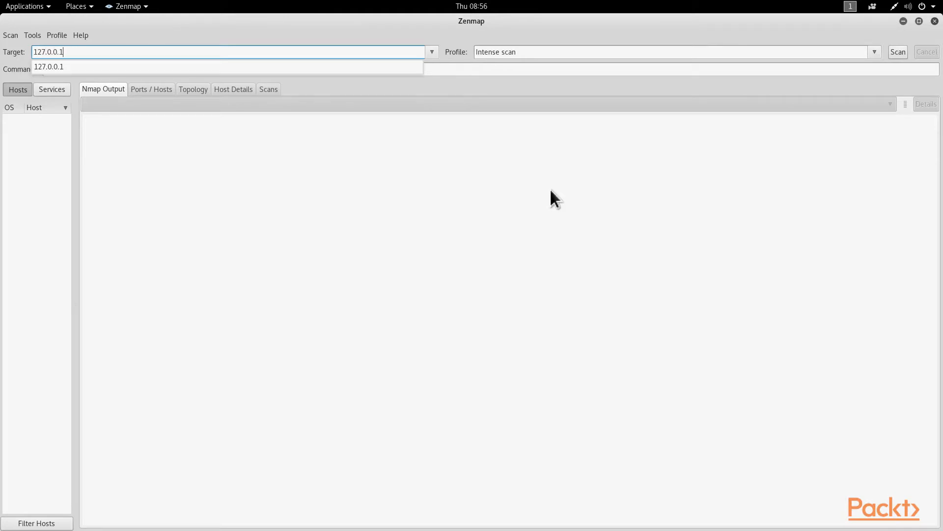
{"action": "mouse_move", "coordinate": [881, 70]}
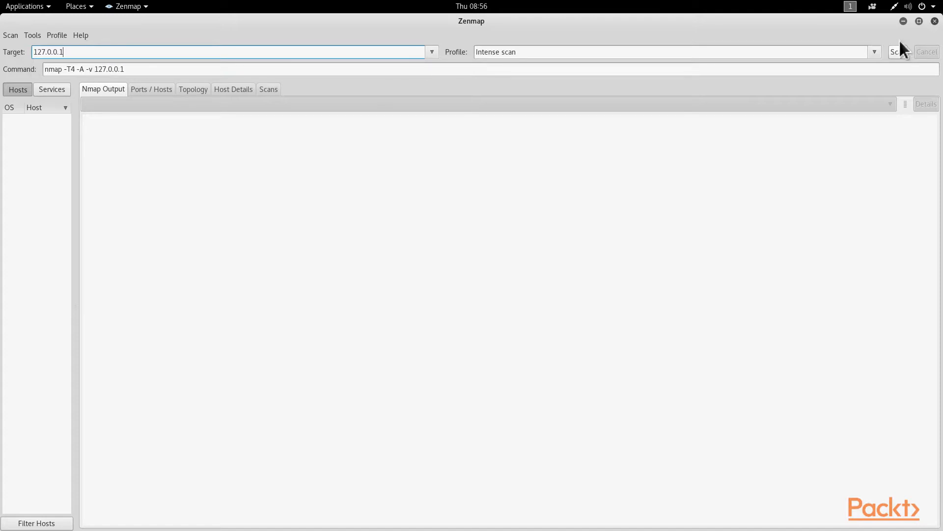
{"action": "left_click", "coordinate": [897, 52]}
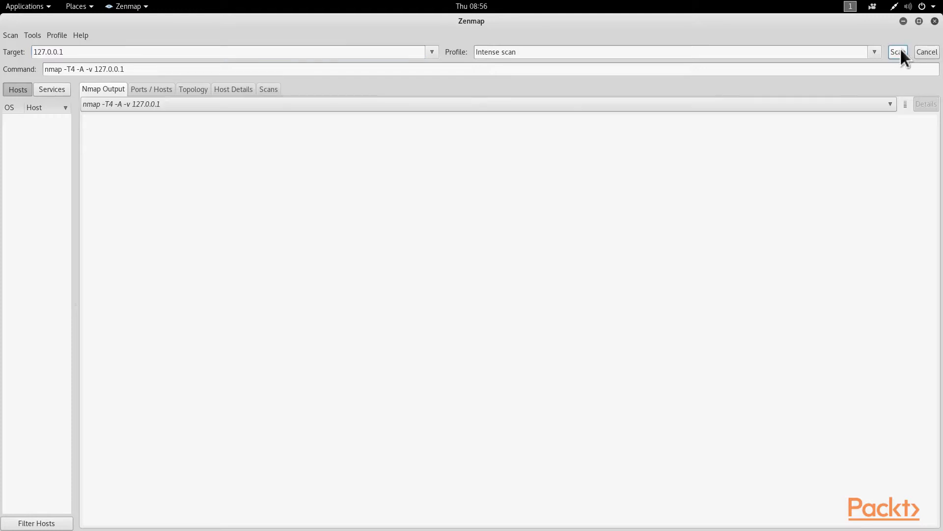
- Let the SYN Stealth Scan of 127.0.0.1 begin streaming in Nmap Output
{"action": "left_click", "coordinate": [897, 52]}
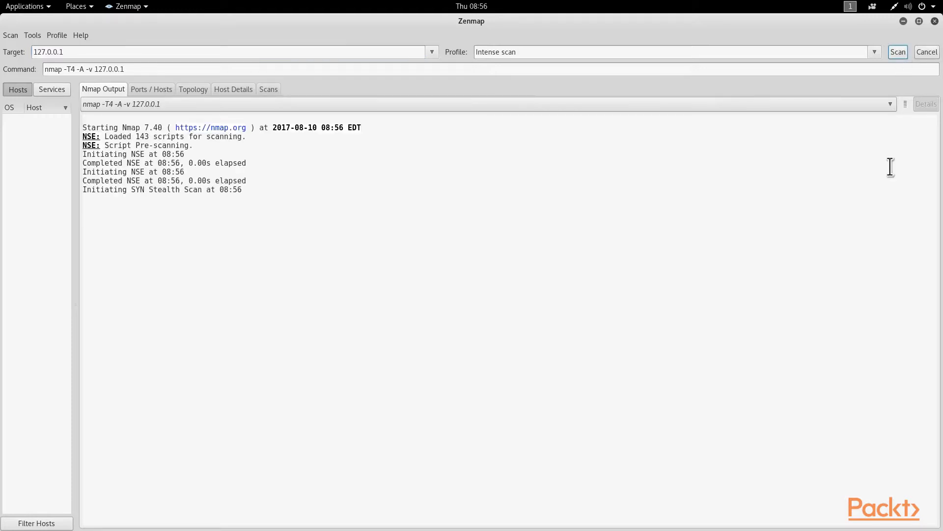
{"action": "mouse_move", "coordinate": [531, 209]}
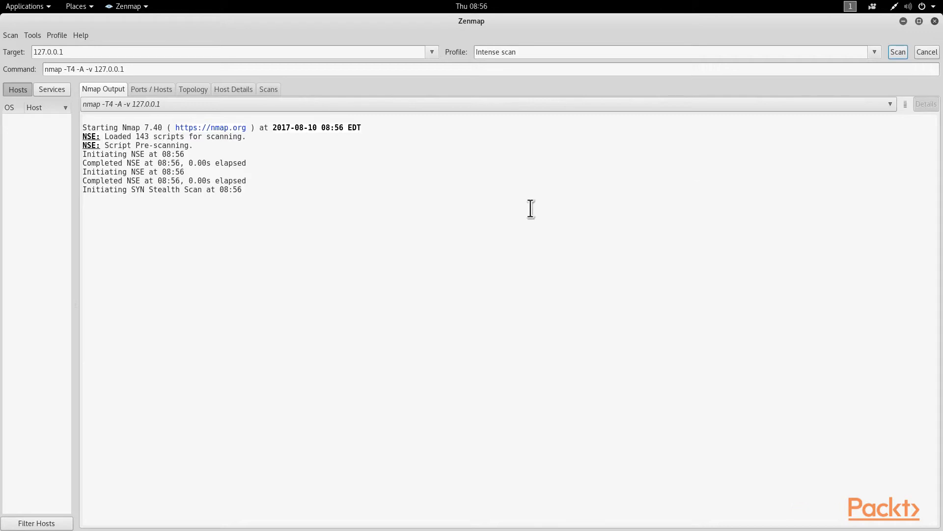
{"action": "mouse_move", "coordinate": [334, 173]}
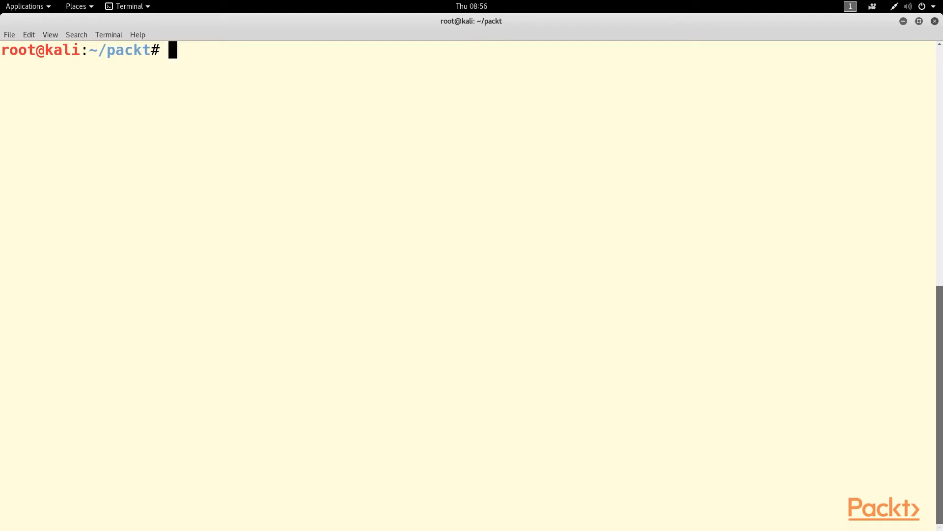
{"action": "type", "text": "nano ye"}
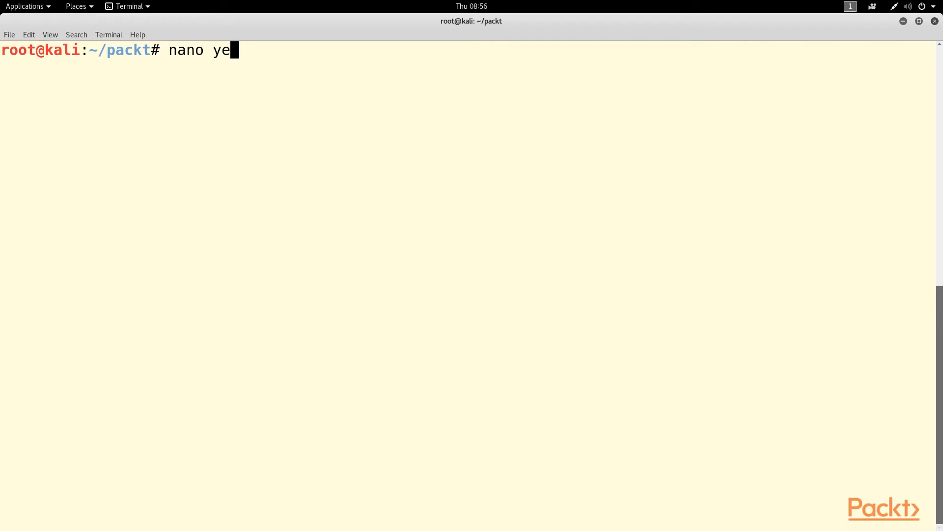
{"action": "key", "text": "Return"}
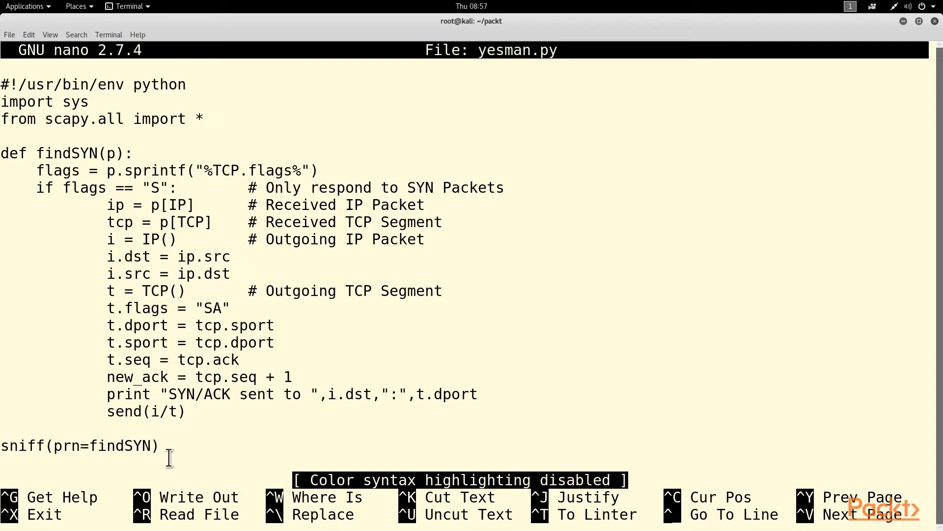
{"action": "left_click", "coordinate": [136, 154]}
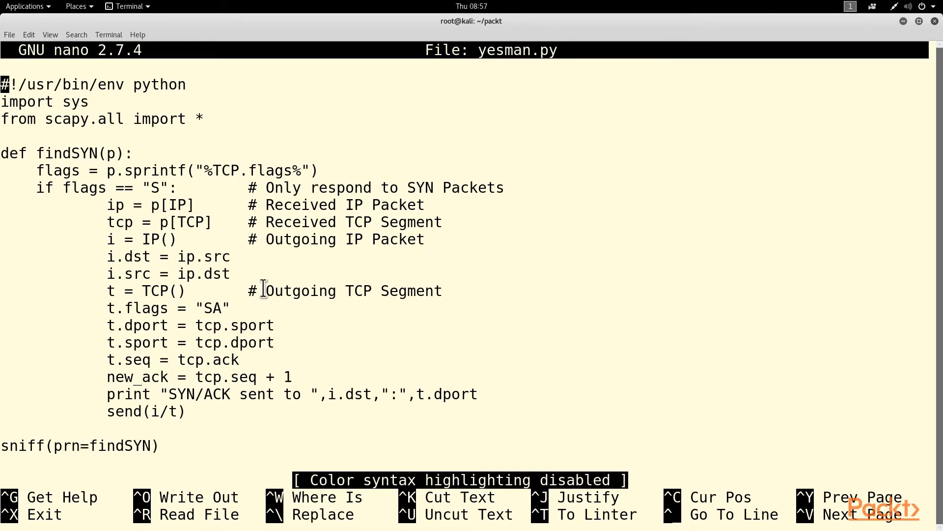
{"action": "mouse_move", "coordinate": [298, 422]}
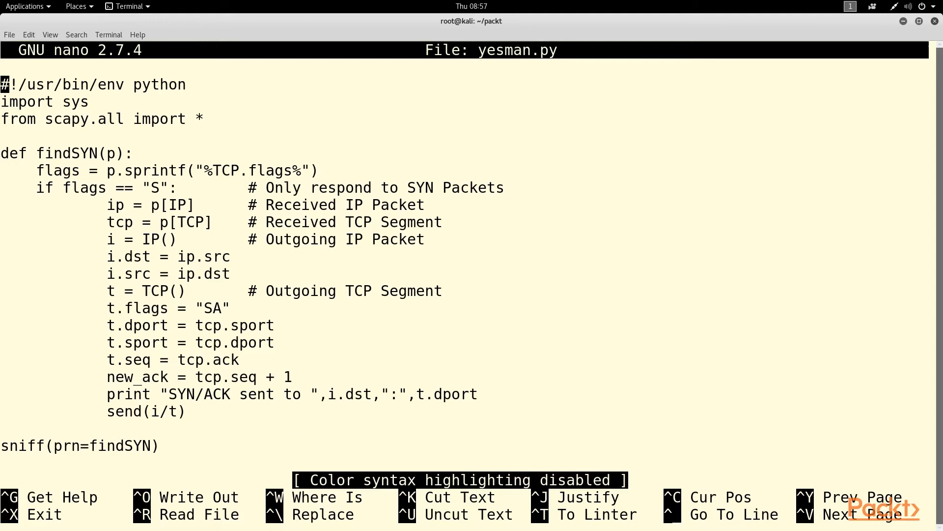
{"action": "key", "text": "ctrl+x"}
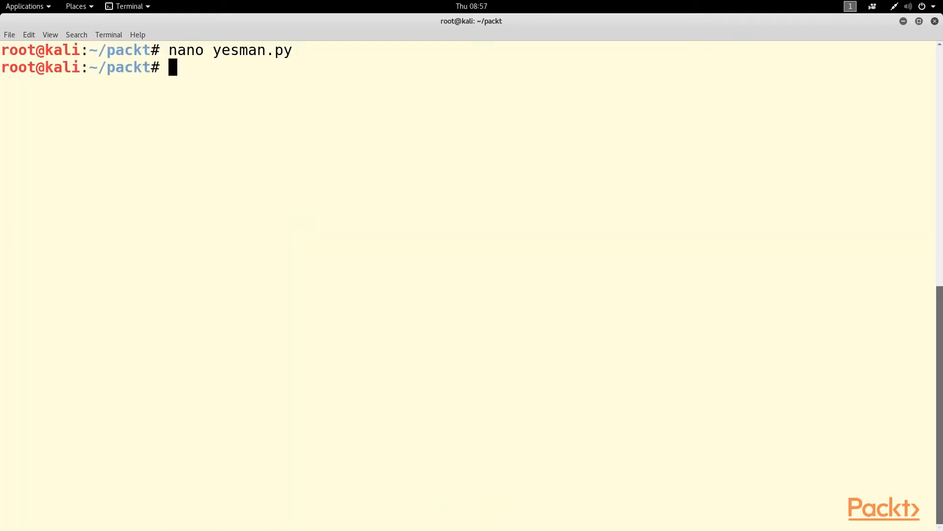
- Run python yesman.py in the terminal and return to Zenmap to cancel the scan
{"action": "type", "text": "python yesman.py"}
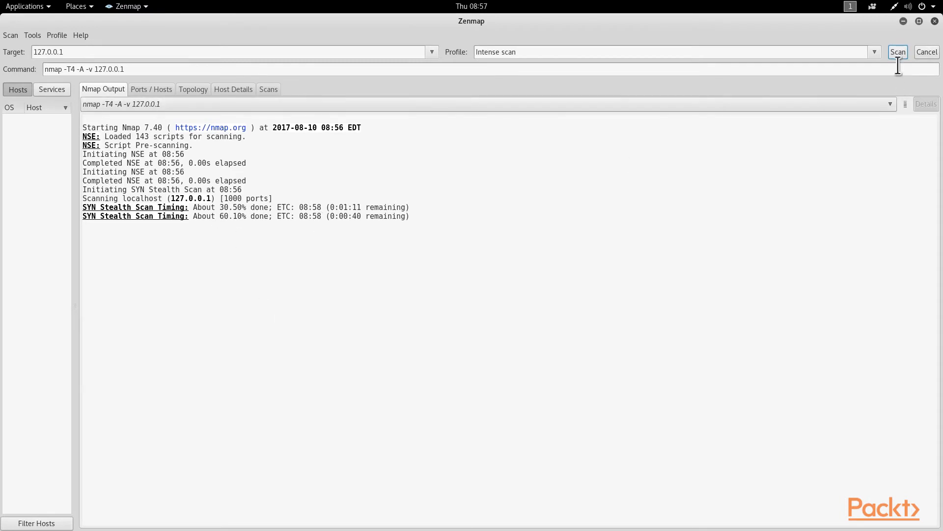
{"action": "mouse_move", "coordinate": [925, 65]}
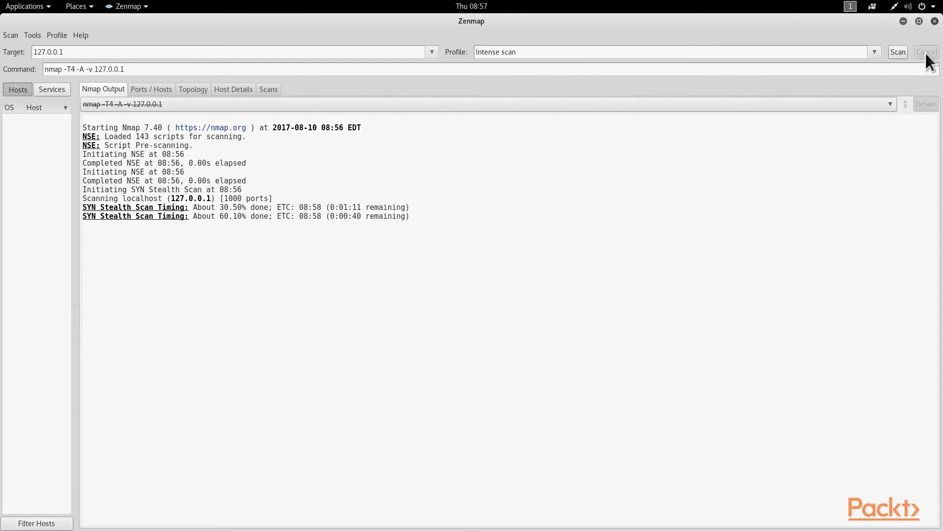
{"action": "mouse_move", "coordinate": [902, 93]}
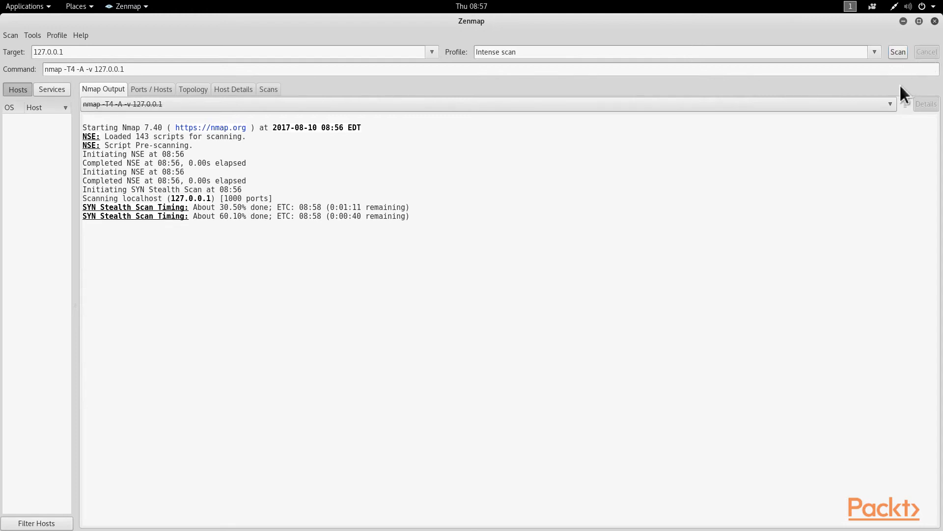
{"action": "key", "text": "alt+Tab"}
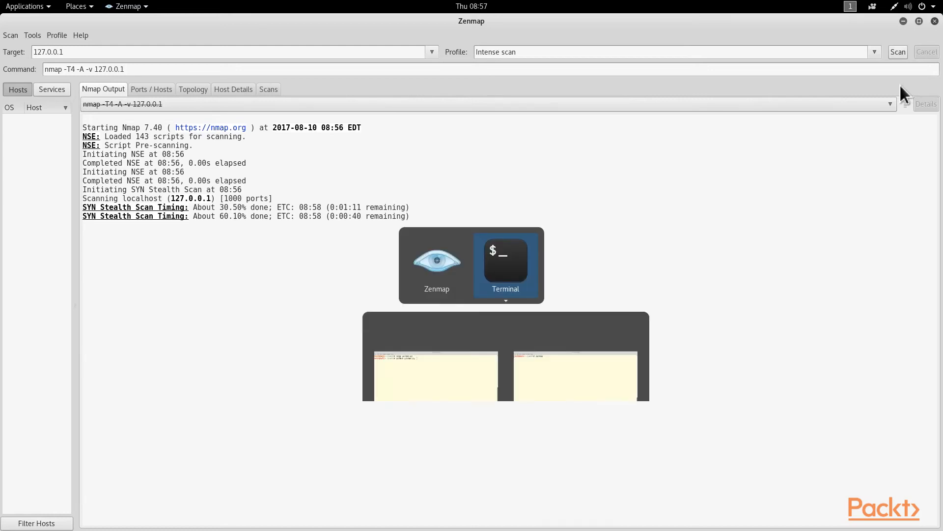
{"action": "left_click", "coordinate": [505, 264]}
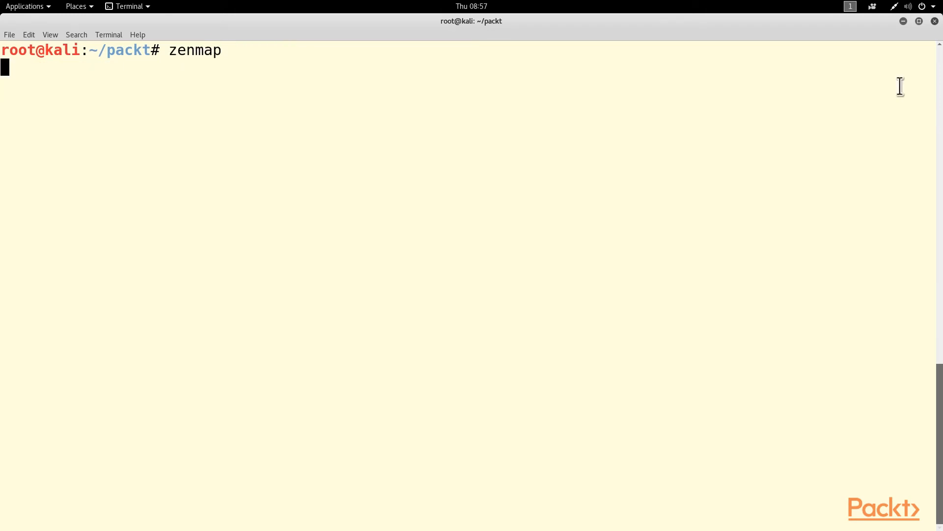
{"action": "key", "text": "Return"}
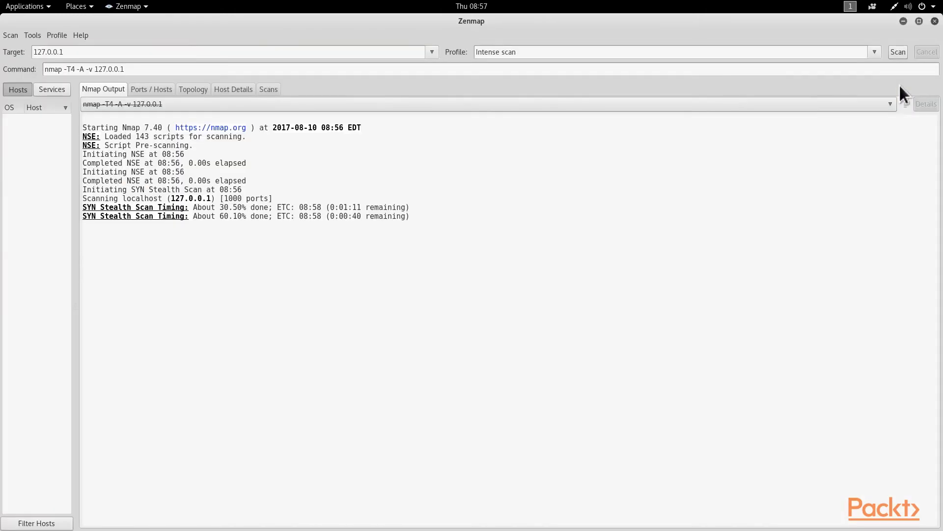
- Rerun the intense scan of 127.0.0.1 and review the many discovered open ports
{"action": "left_click", "coordinate": [897, 52]}
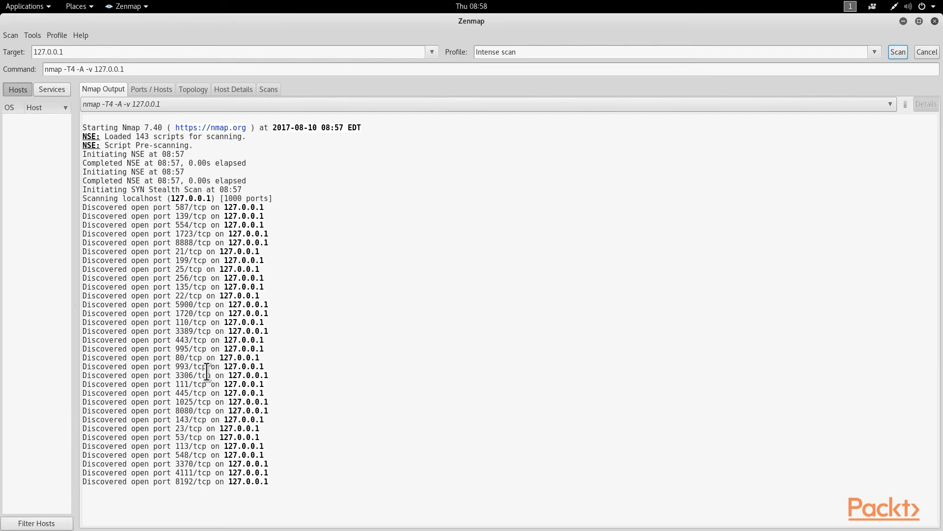
{"action": "scroll", "scroll_direction": "down", "scroll_amount": 3}
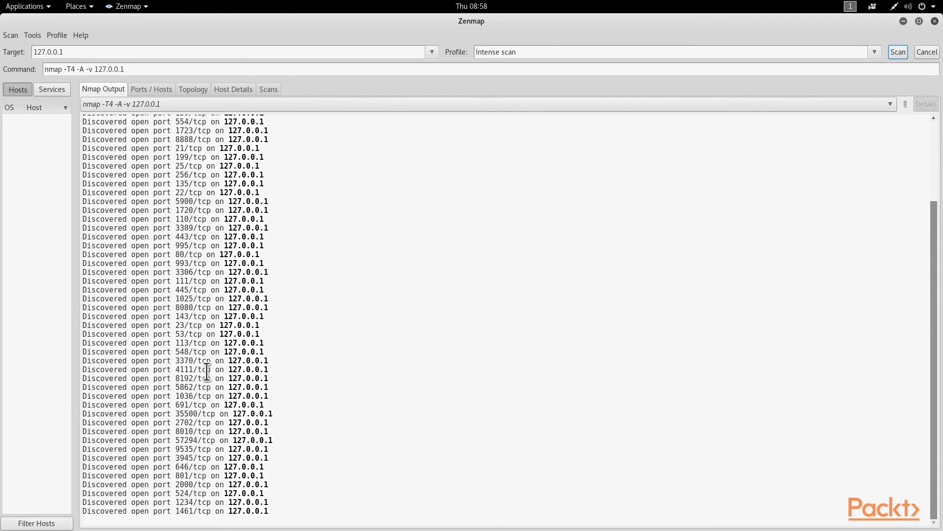
{"action": "scroll", "scroll_direction": "down", "scroll_amount": 3}
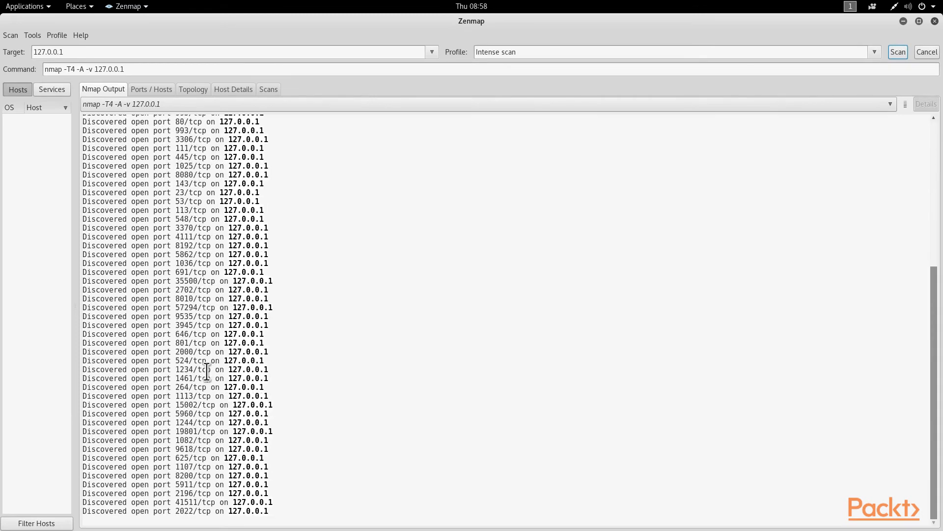
{"action": "scroll", "scroll_direction": "down", "scroll_amount": 3}
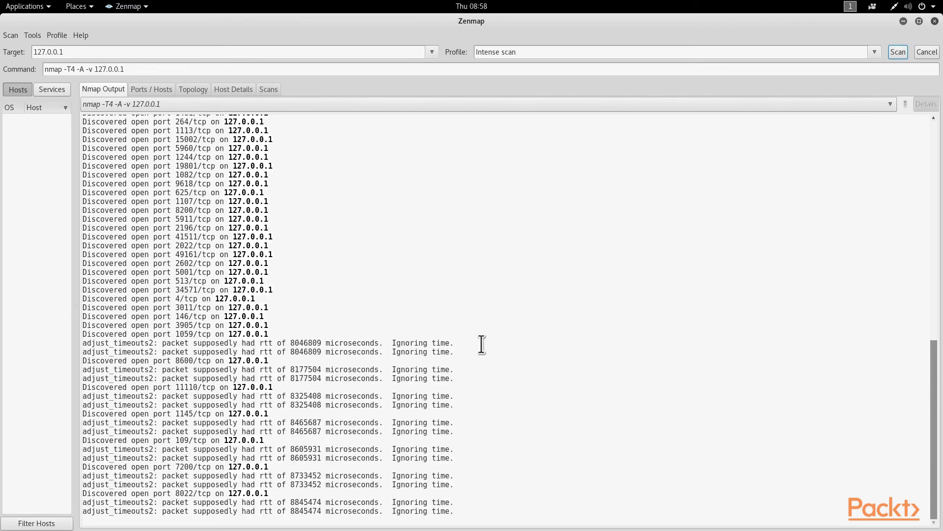
{"action": "scroll", "scroll_direction": "down", "scroll_amount": 3}
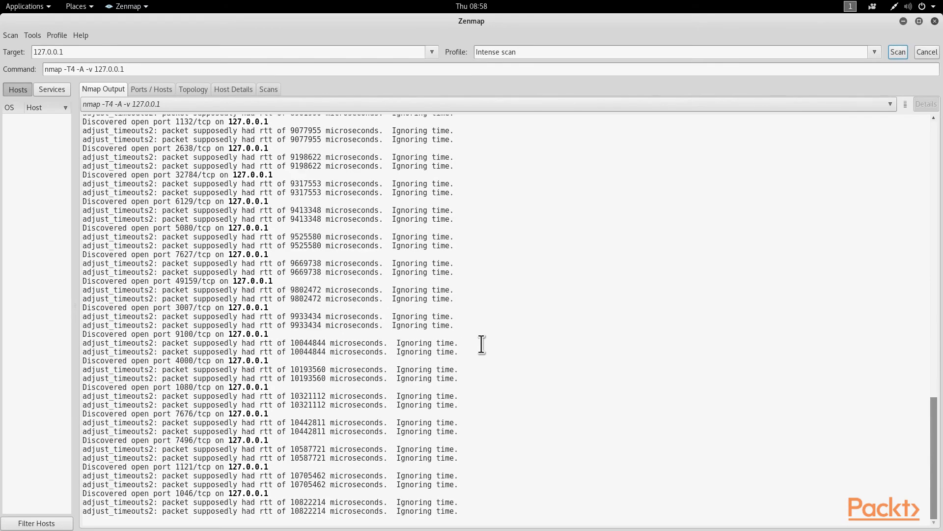